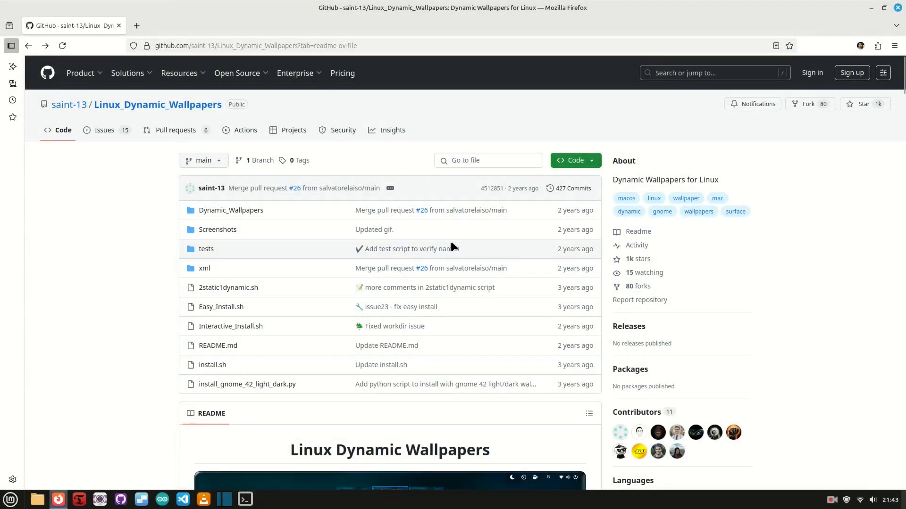
Scroll through the extension's README to reach the installation instructions
scroll("down", 3)
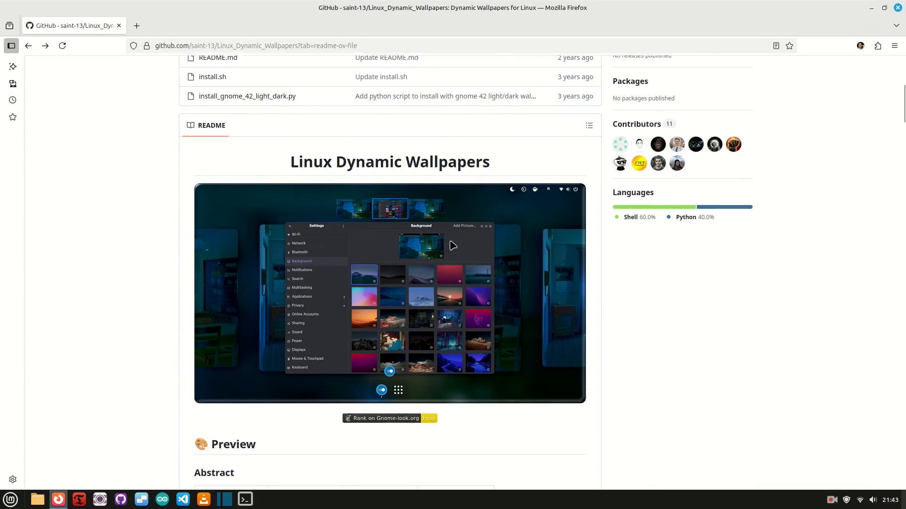
scroll("down", 3)
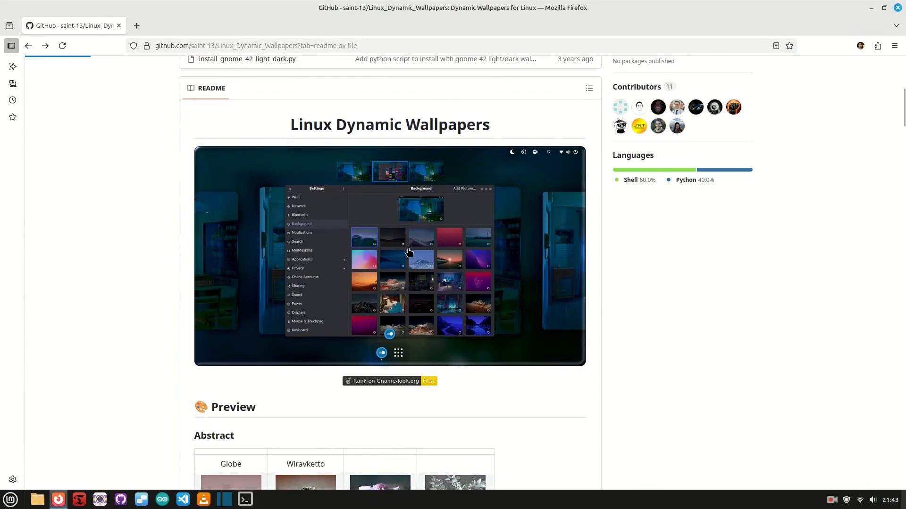
left_click(390, 257)
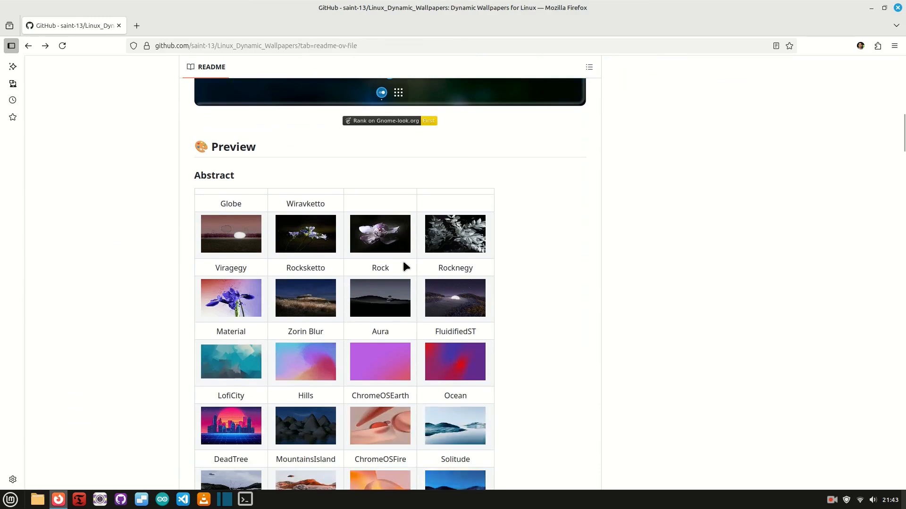
scroll("down", 3)
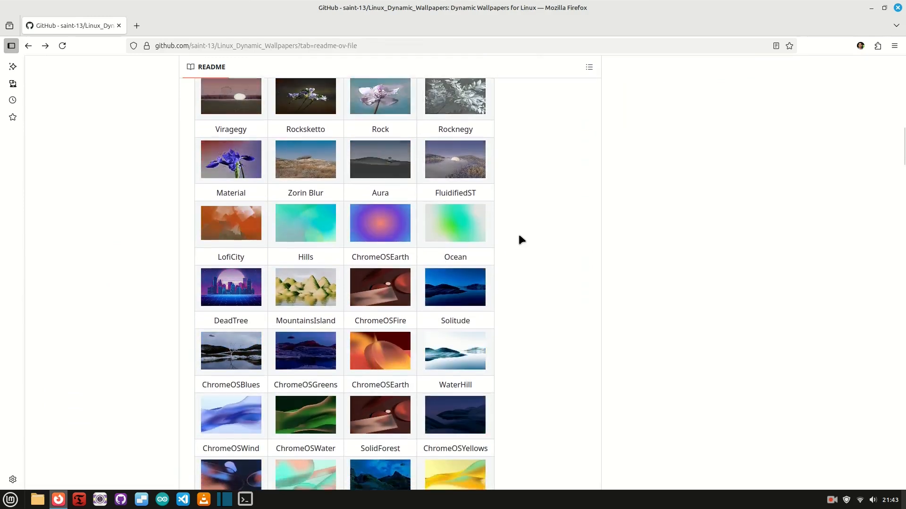
scroll("down", 3)
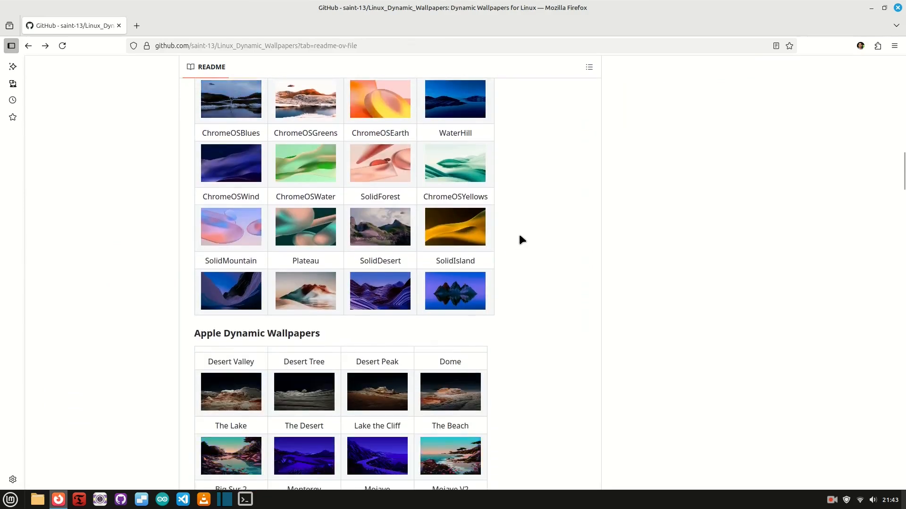
scroll("down", 3)
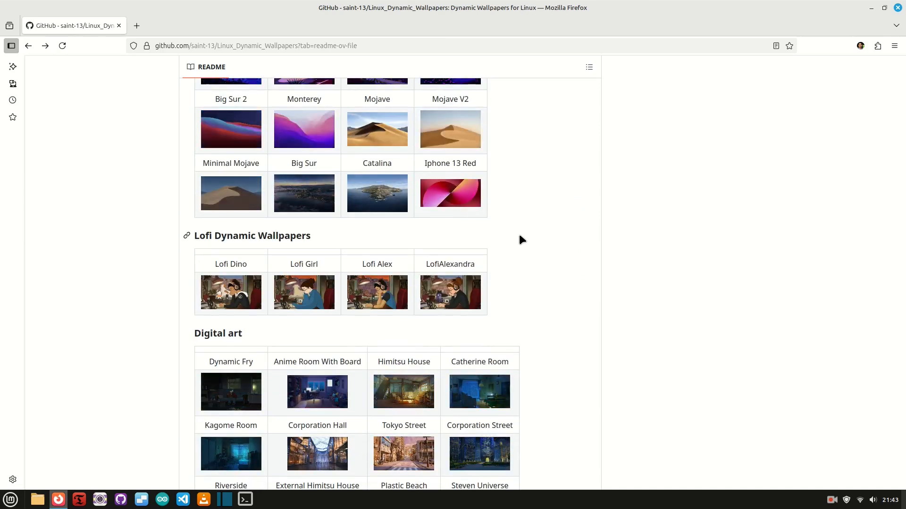
scroll("down", 3)
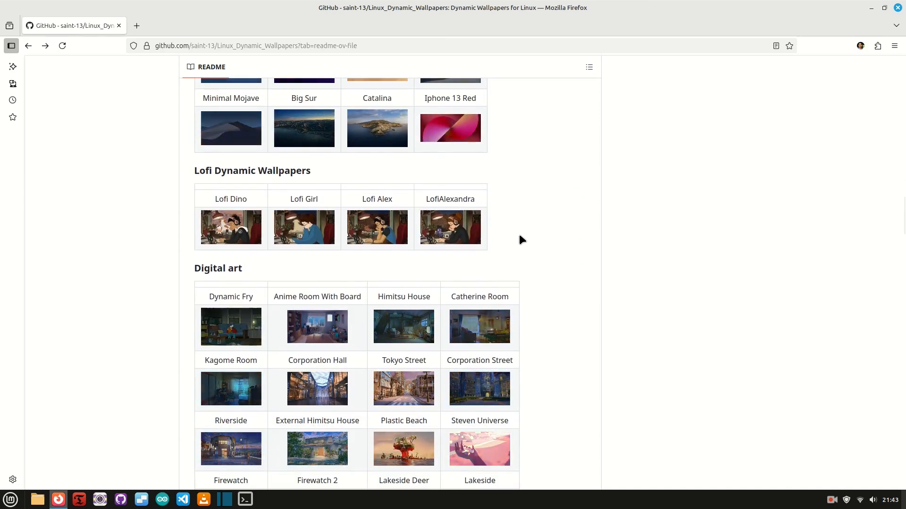
scroll("down", 3)
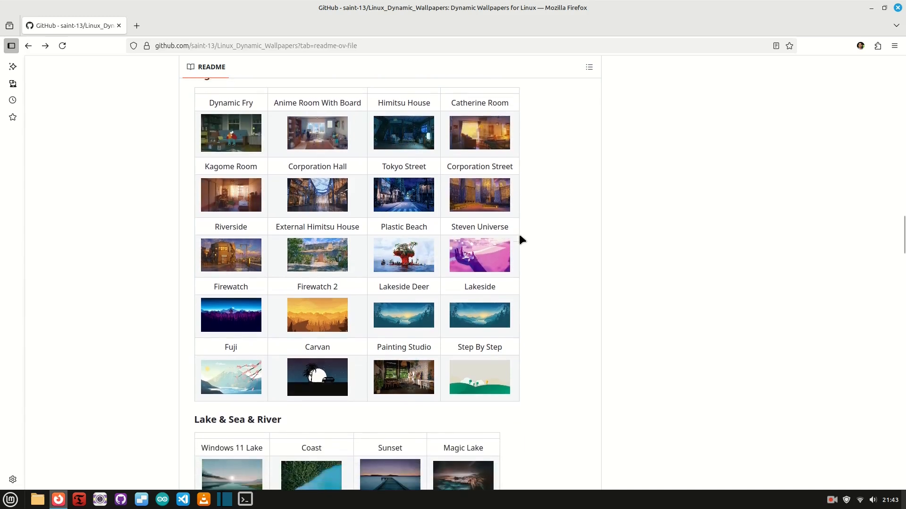
scroll("down", 3)
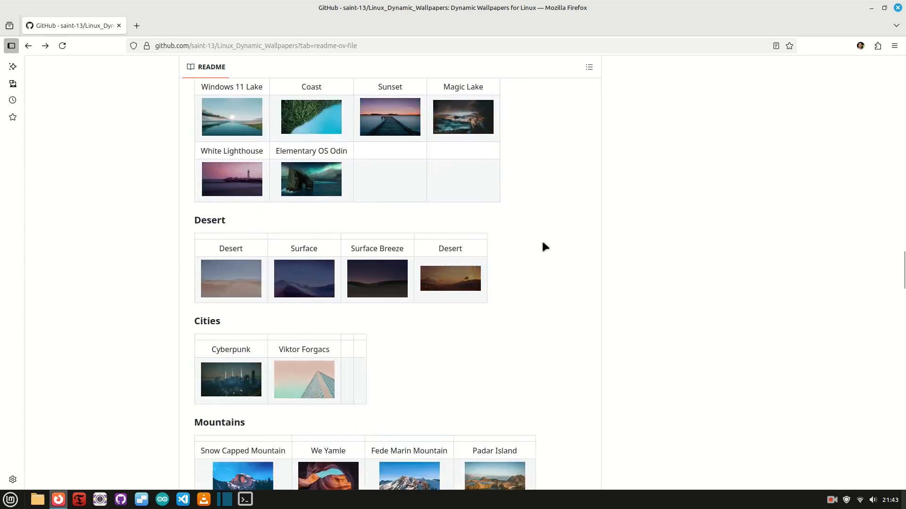
scroll("down", 3)
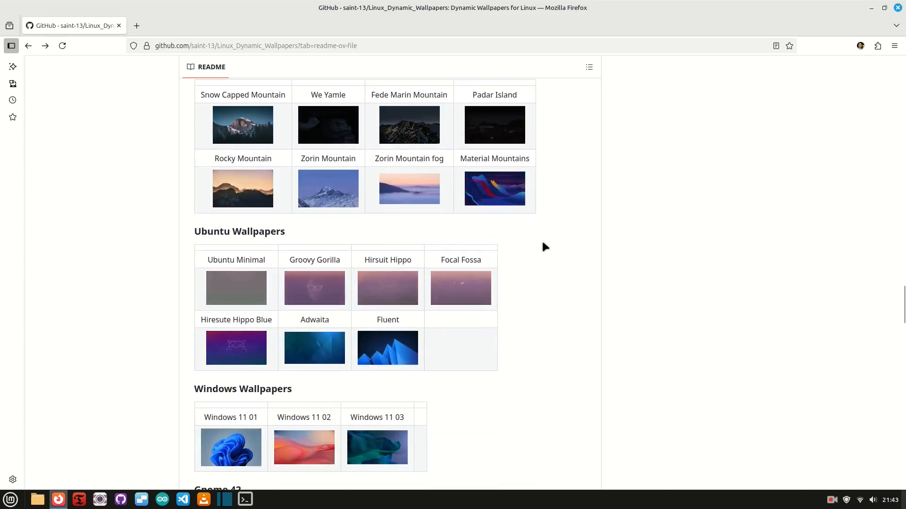
scroll("down", 3)
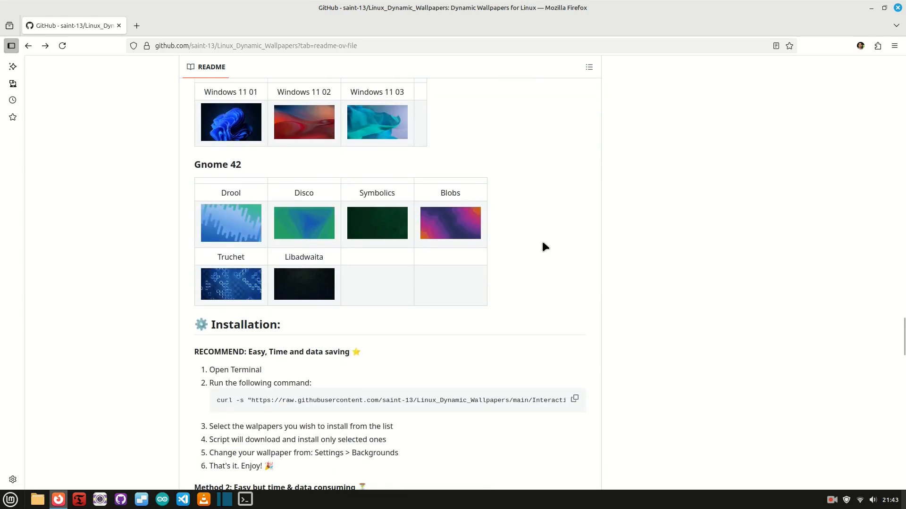
scroll("down", 3)
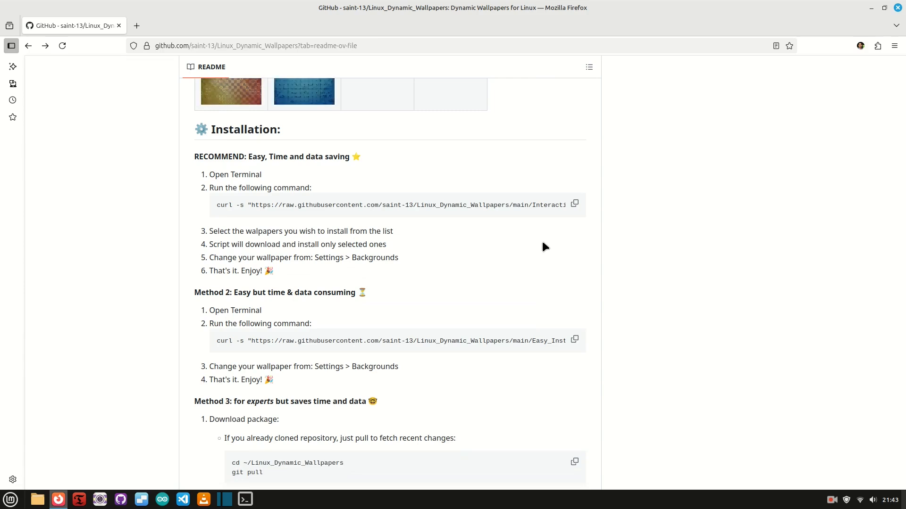
scroll("down", 3)
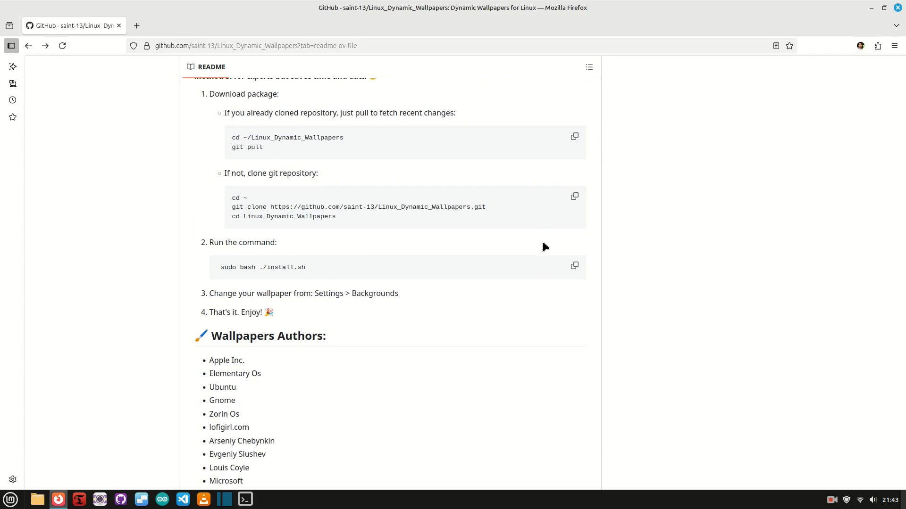
mouse_move(246, 496)
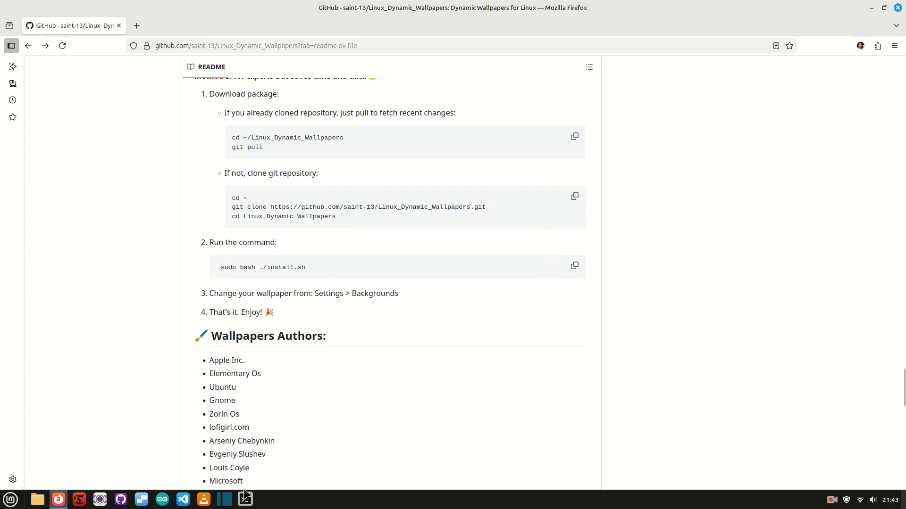
Run 'sudo apt install git' in a terminal and confirm the install with y
left_click(246, 500)
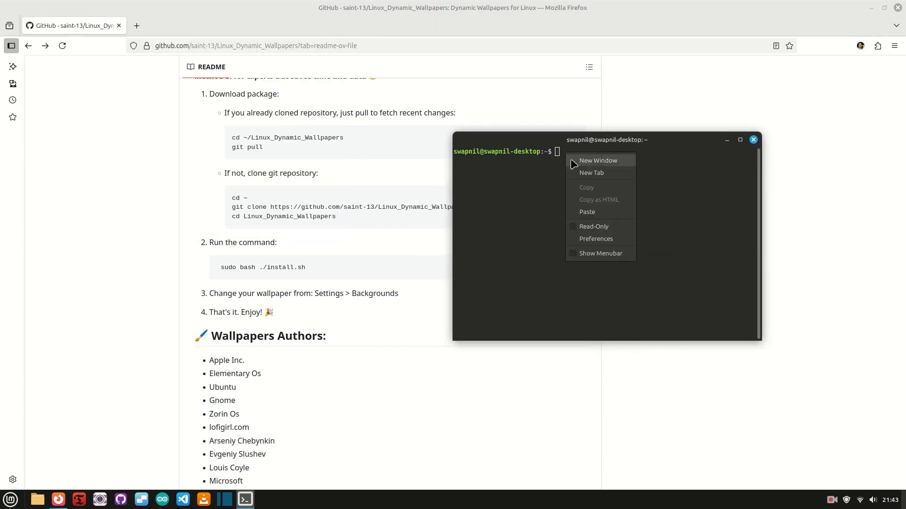
type("sudo apt install git")
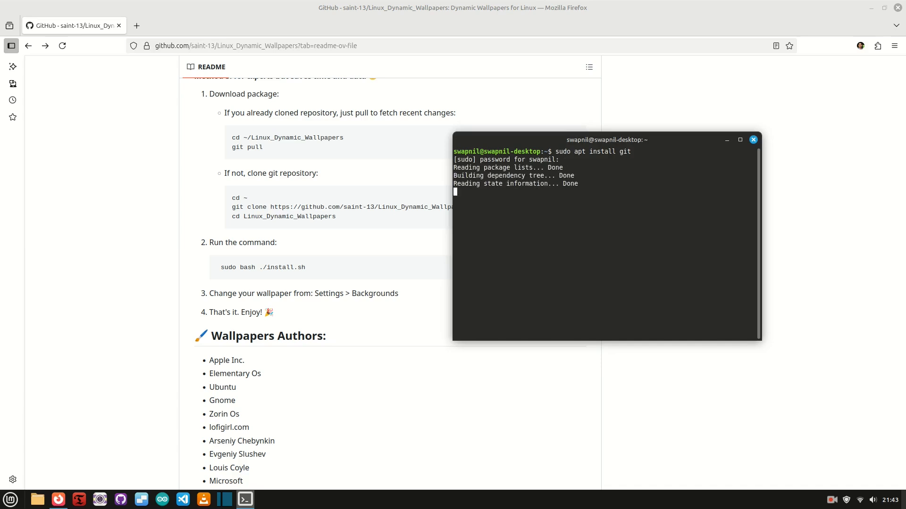
key("Enter")
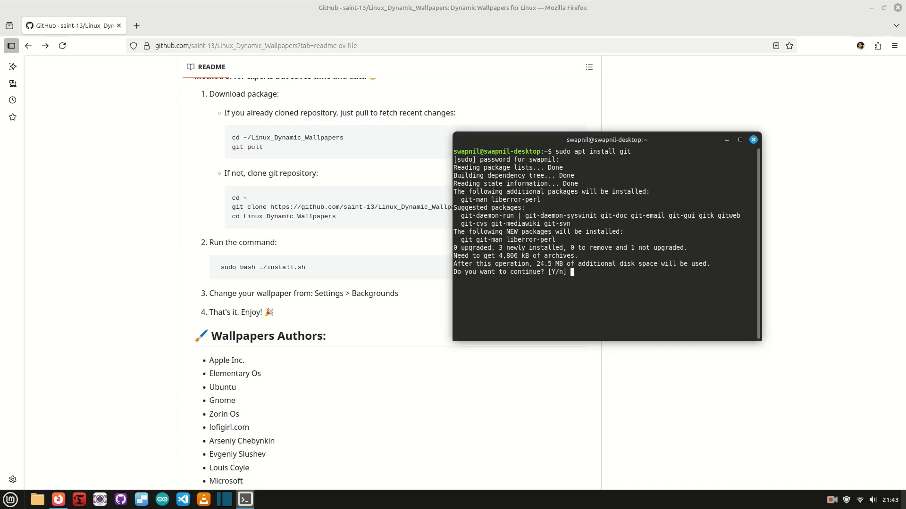
type("y")
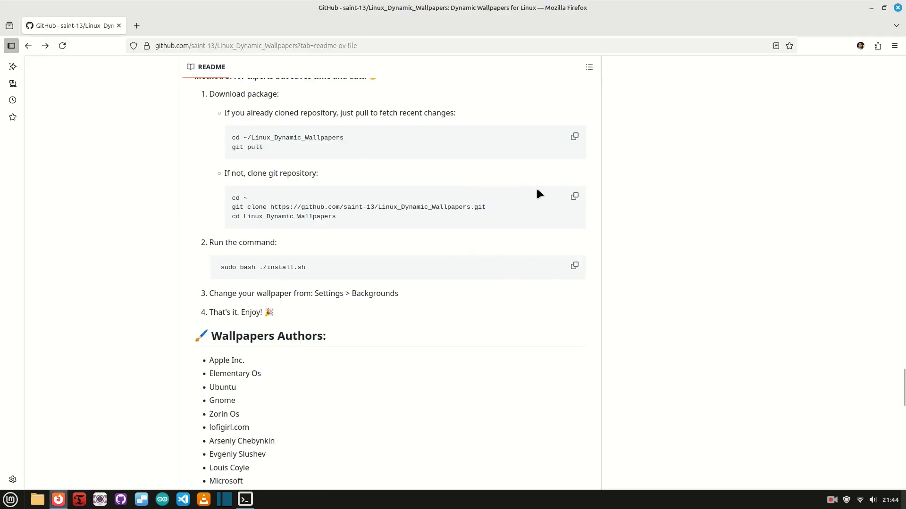
Clone the Linux_Dynamic_Wallpapers repository into the home folder, then launch System Settings from the menu
left_click(575, 196)
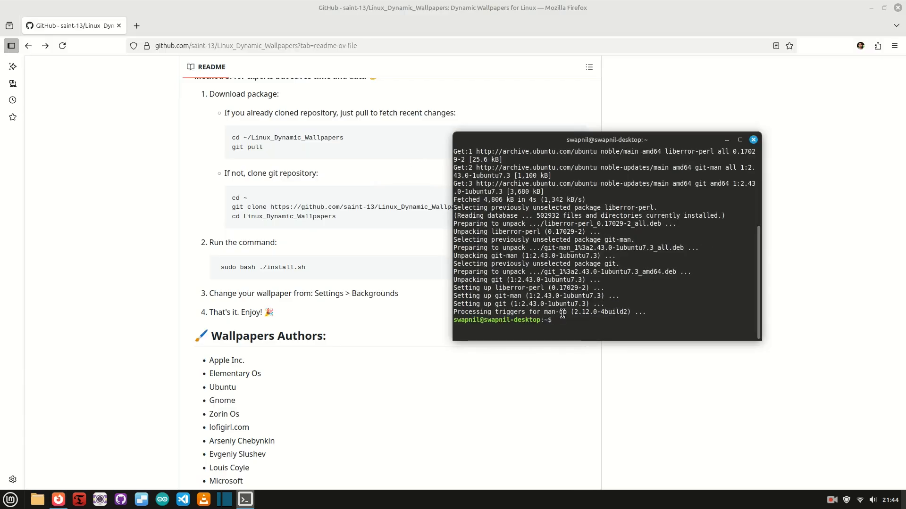
type("cd ~")
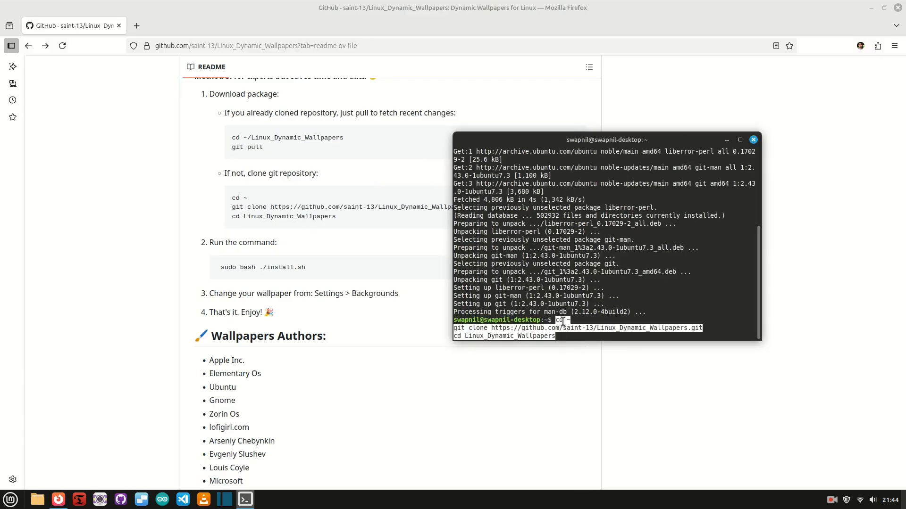
key("Return")
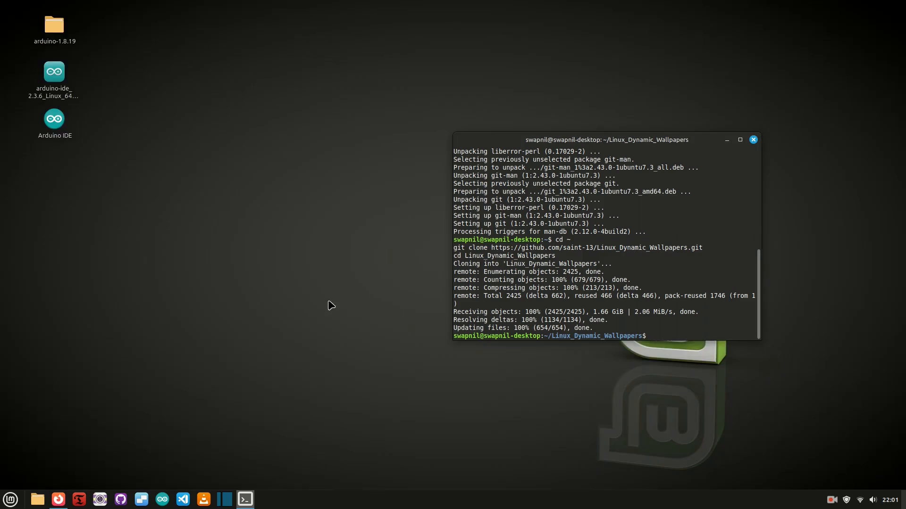
left_click(10, 499)
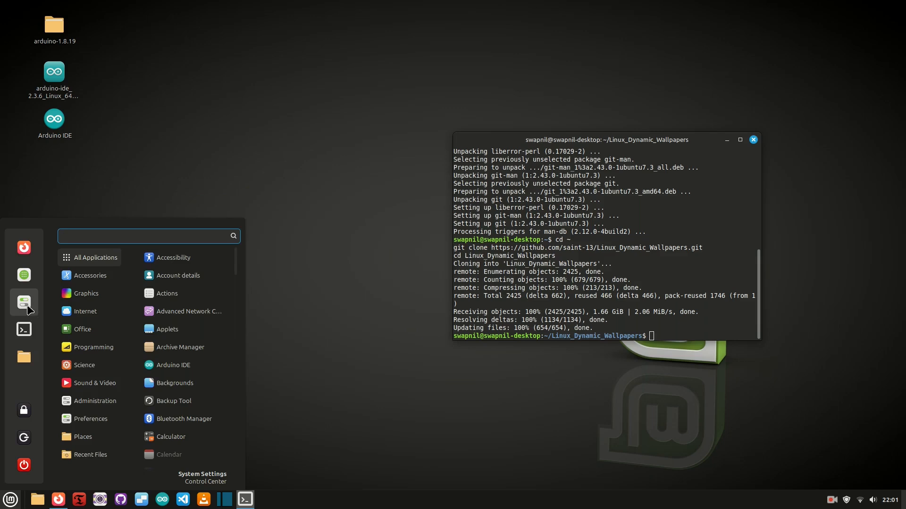
left_click(202, 478)
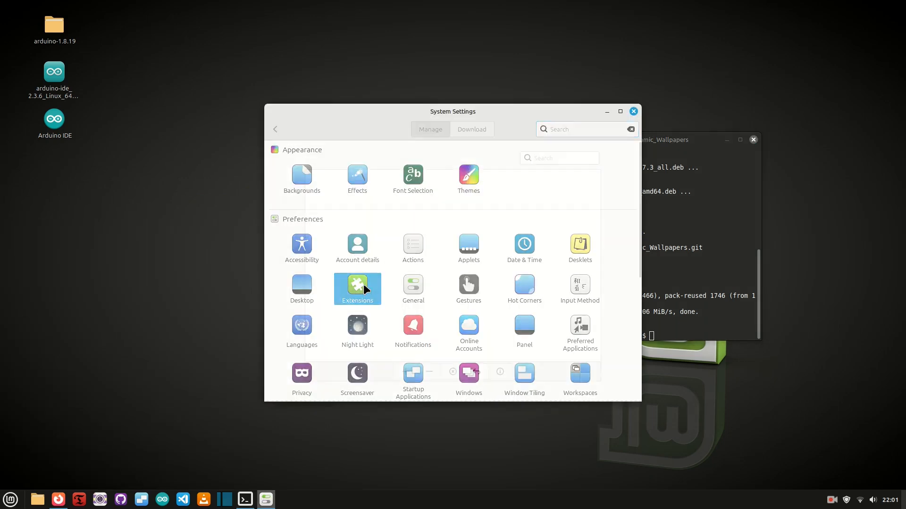
In Extensions, search 'dyn' and select the Cinnamon Dynamic Wallpaper extension for download
left_click(476, 130)
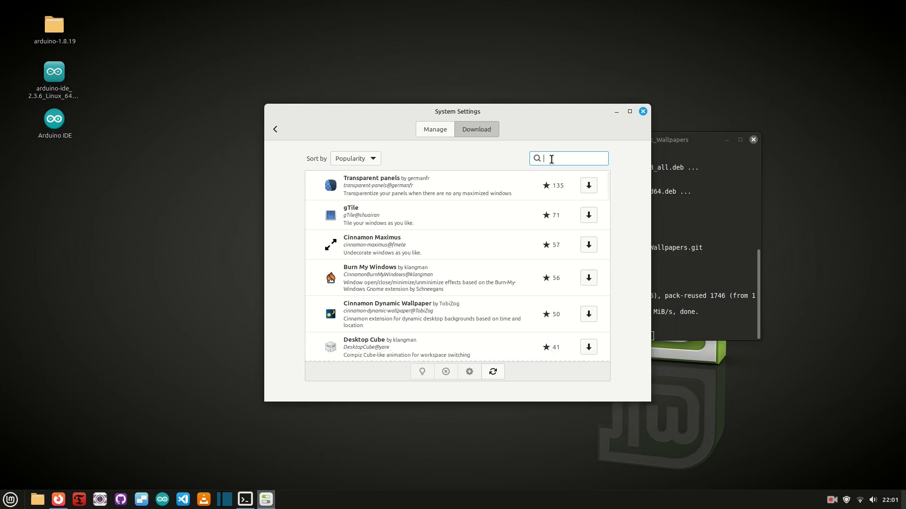
type("dynamic")
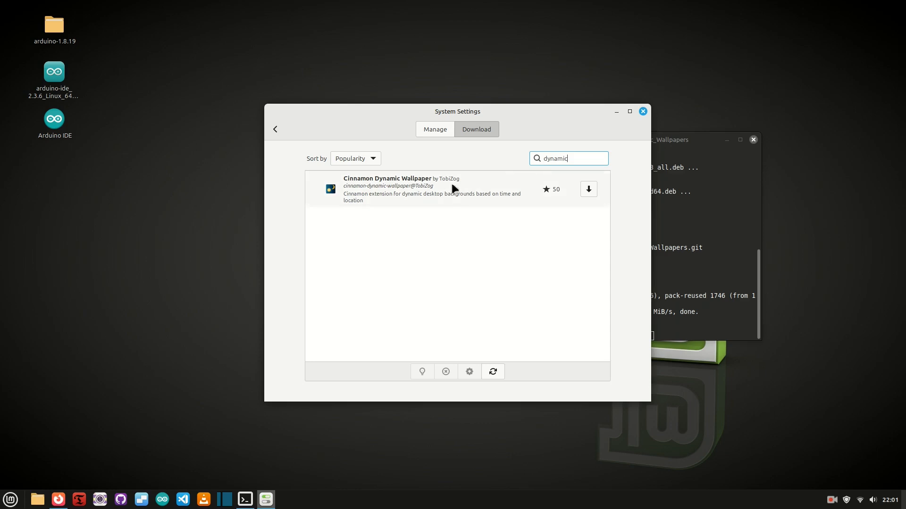
left_click(588, 189)
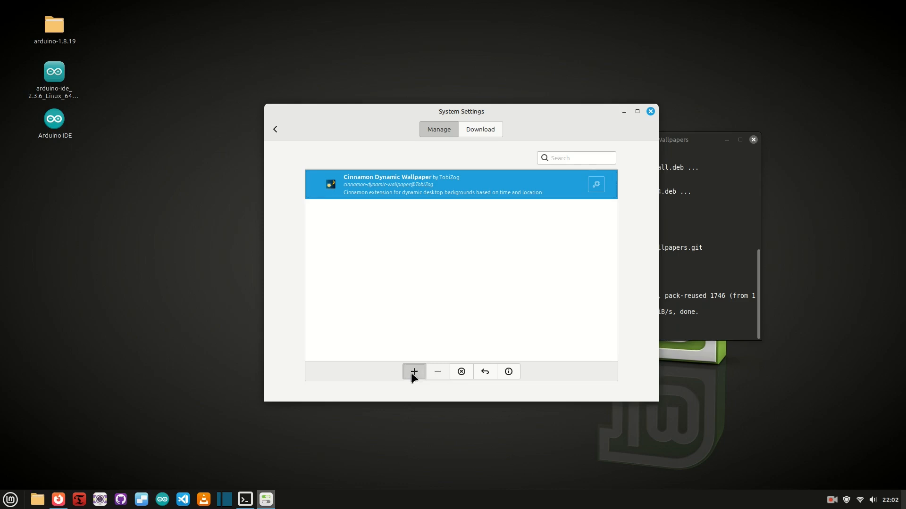
Enable Cinnamon Dynamic Wallpaper and authorize installing its imagemagick dependency
left_click(413, 371)
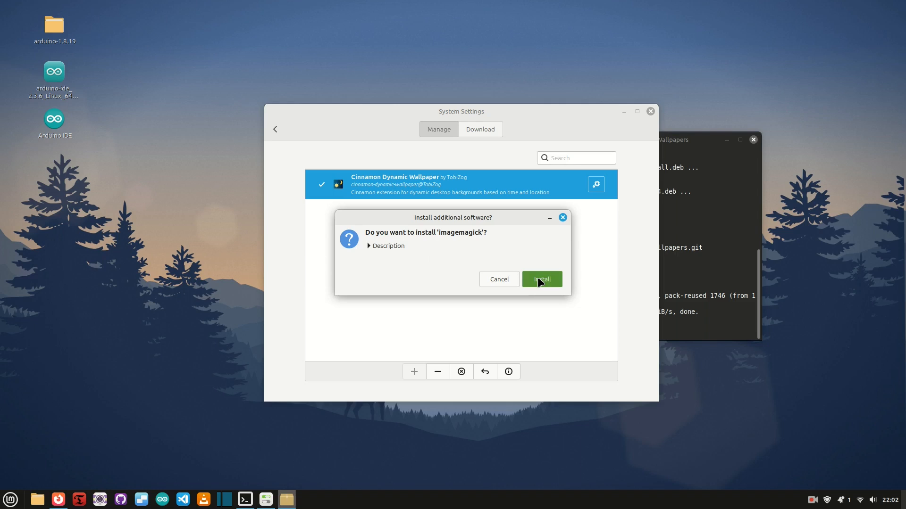
left_click(541, 279)
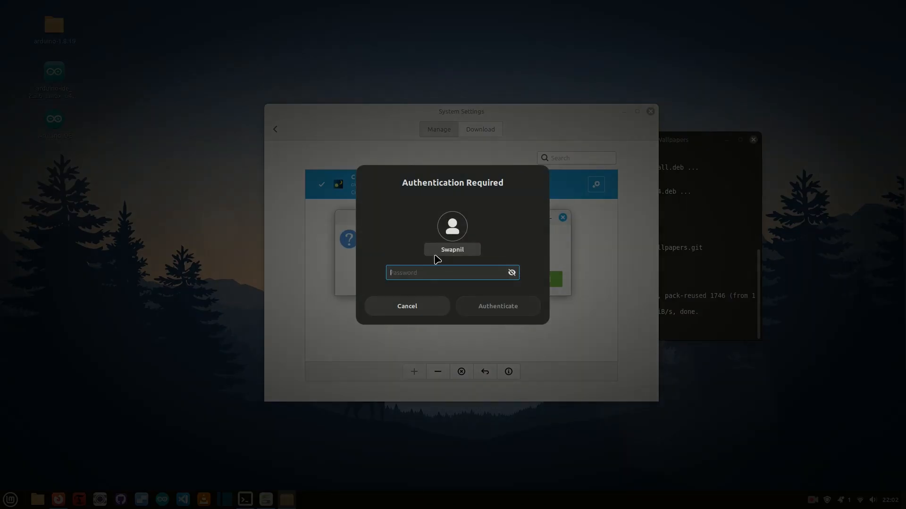
left_click(497, 305)
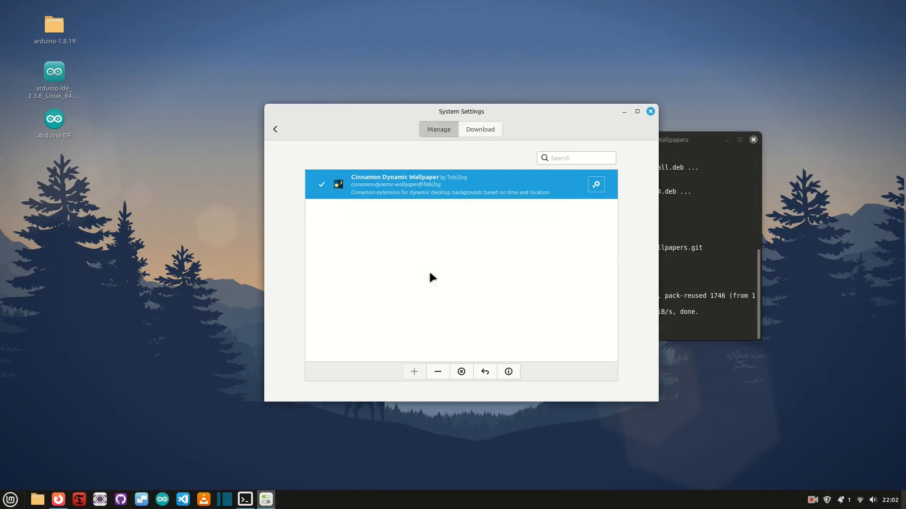
mouse_move(584, 232)
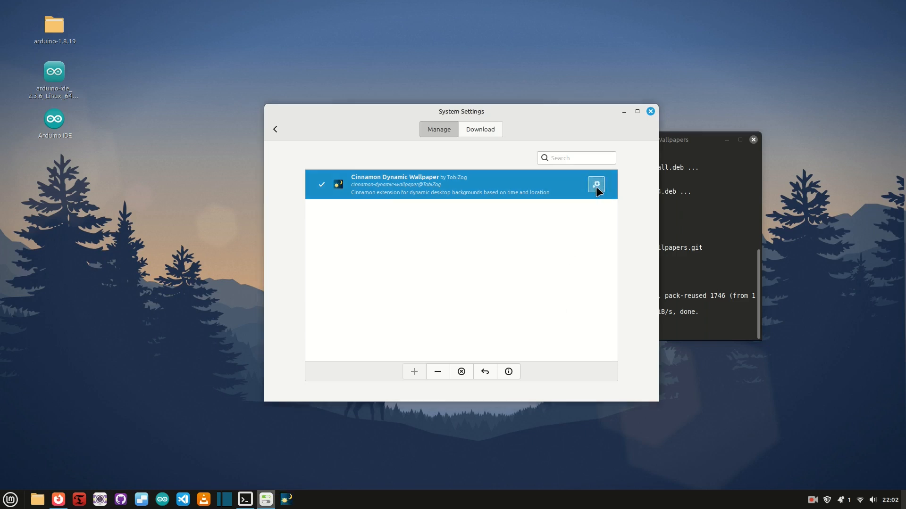
In the extension's settings, choose the aurora image set and apply it to the desktop
left_click(595, 185)
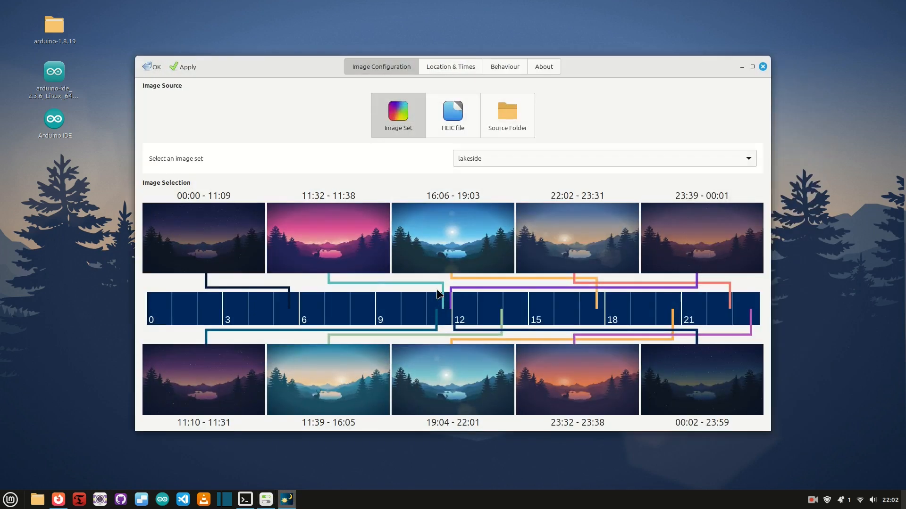
mouse_move(309, 207)
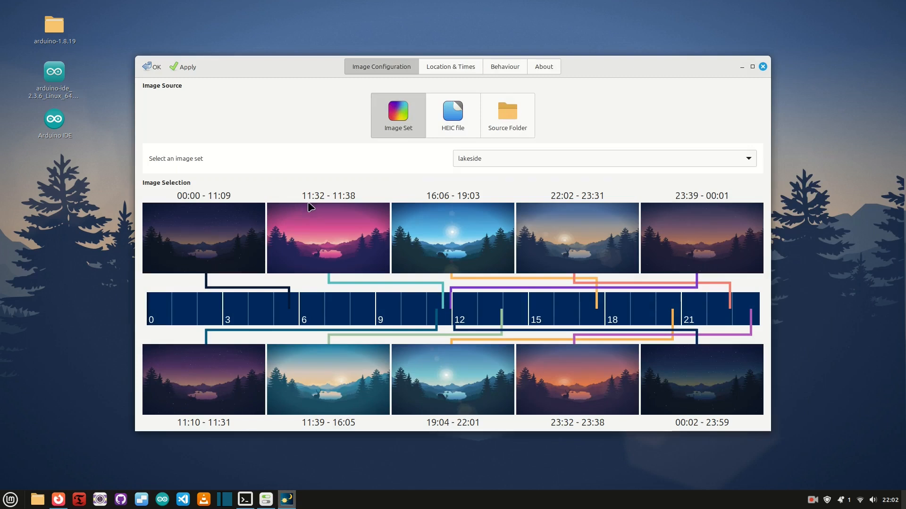
mouse_move(291, 253)
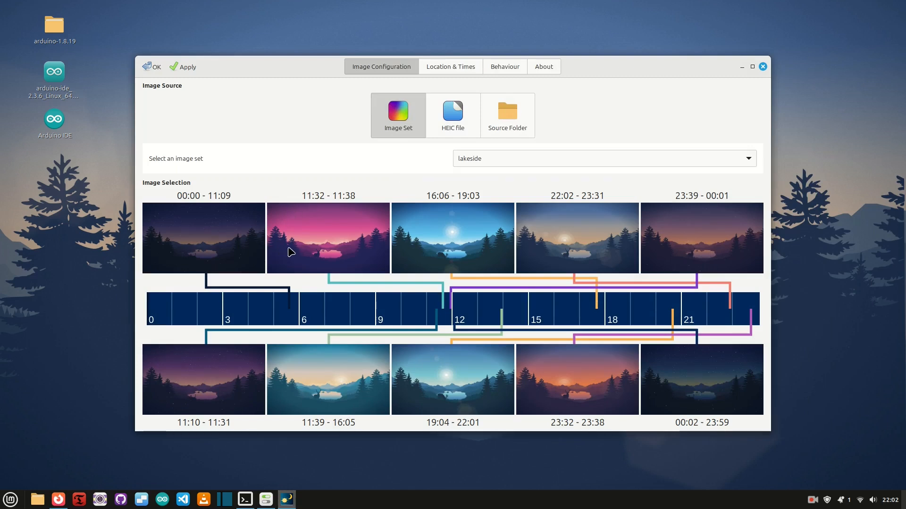
mouse_move(749, 160)
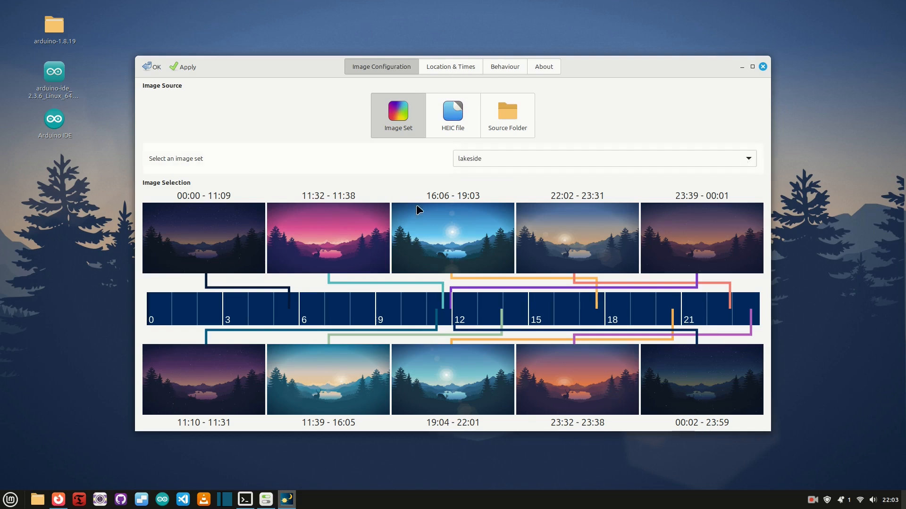
left_click(603, 158)
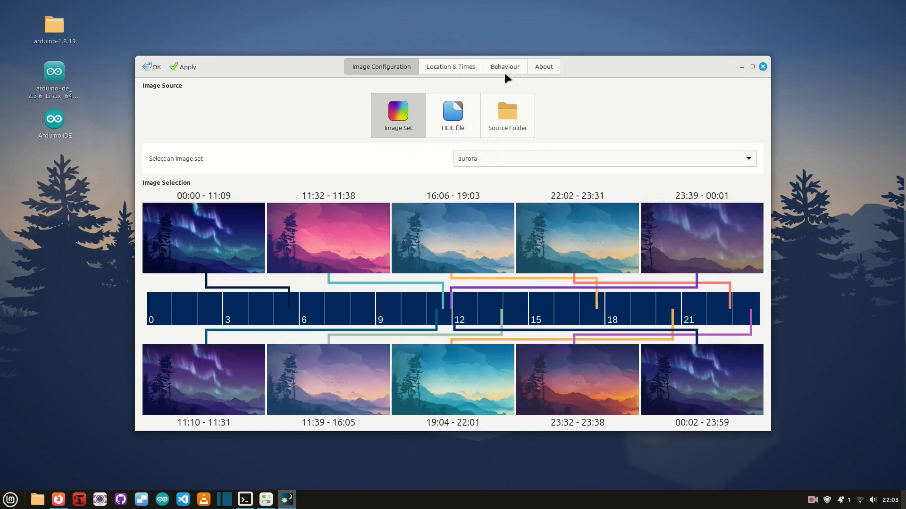
left_click(762, 66)
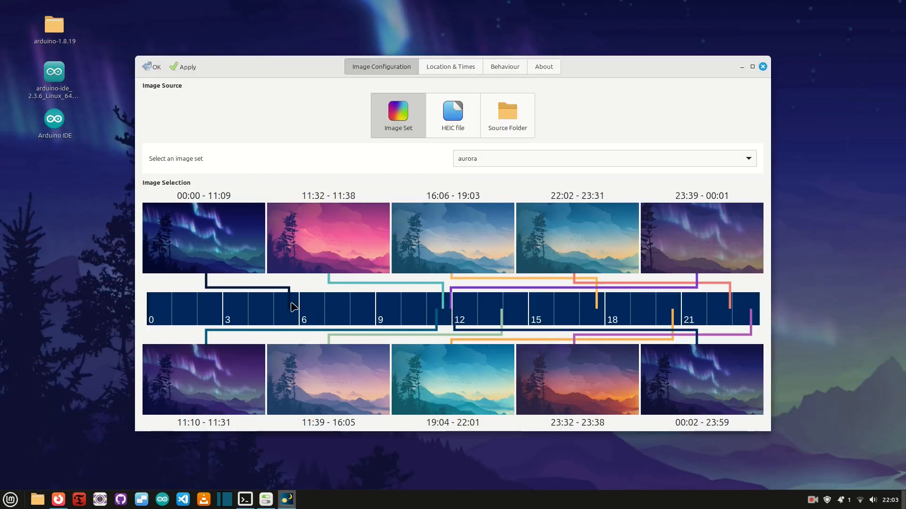
Try Source Folder, return to Image Set, and pick mountains, cliffs, then earth
left_click(507, 93)
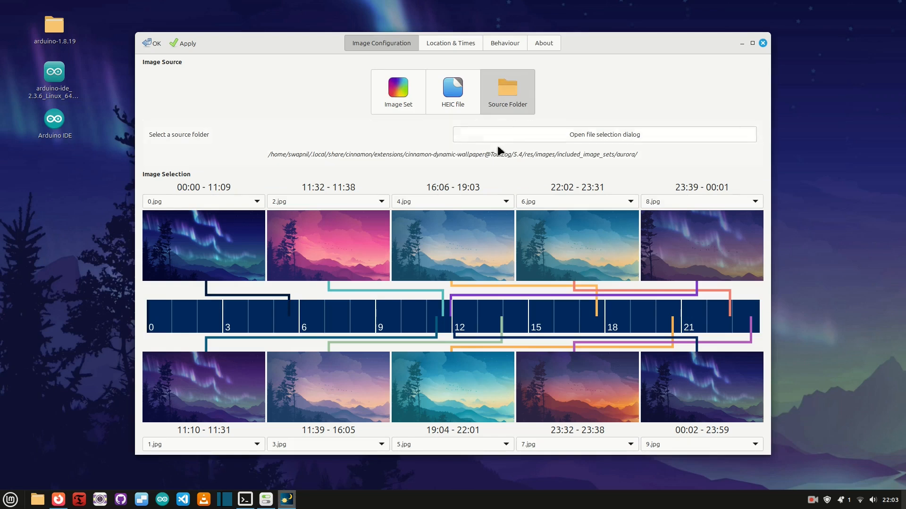
left_click(397, 92)
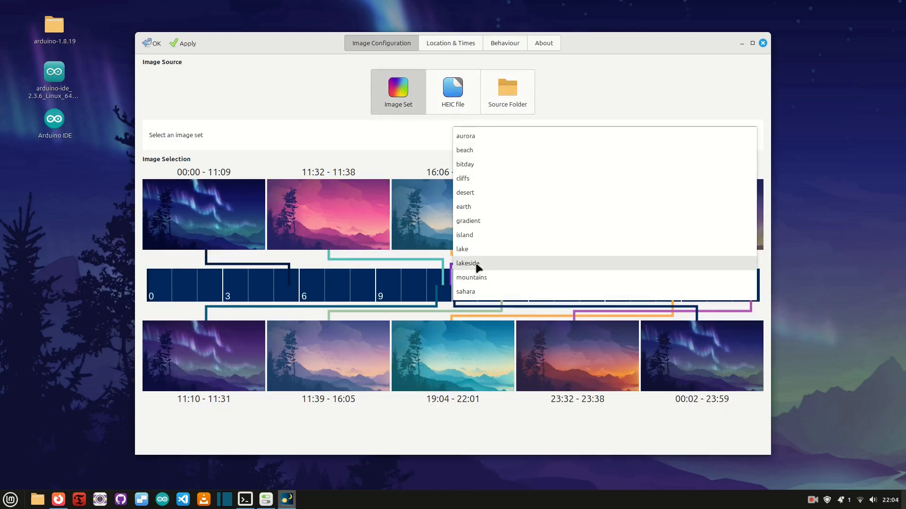
left_click(471, 278)
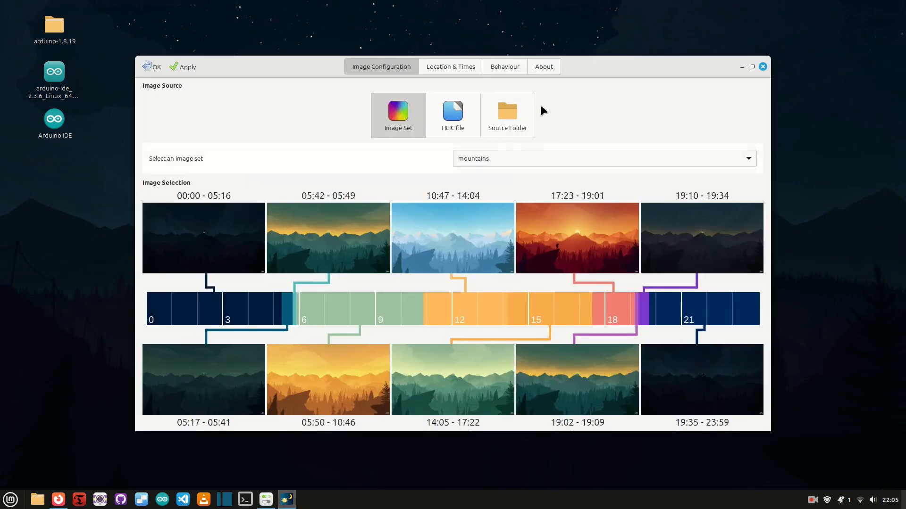
left_click(506, 115)
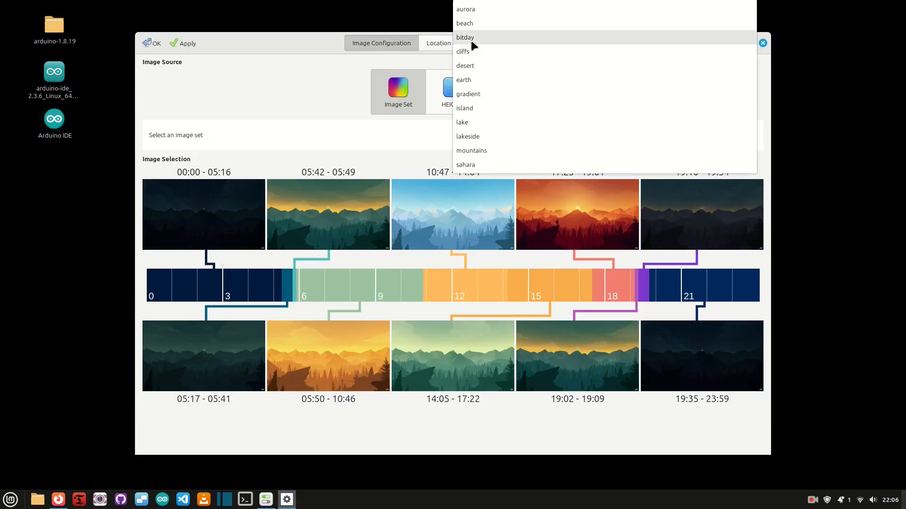
left_click(462, 52)
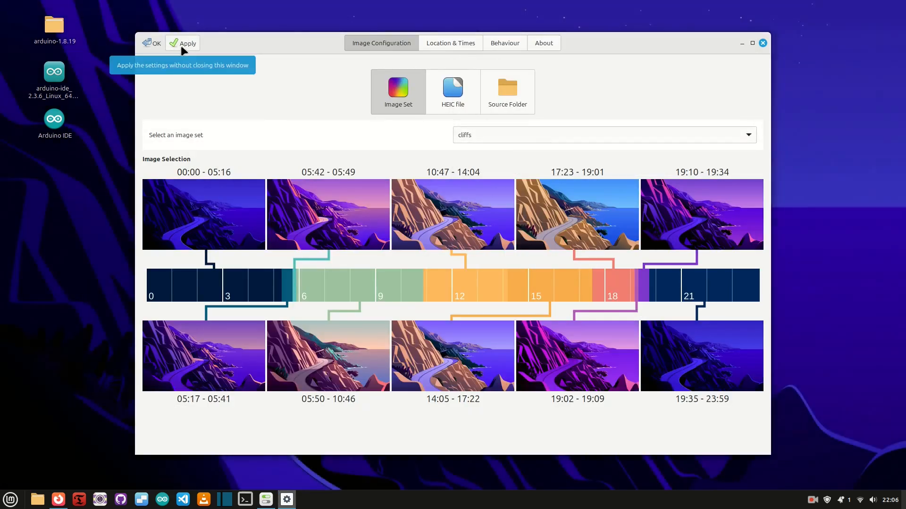
left_click(604, 135)
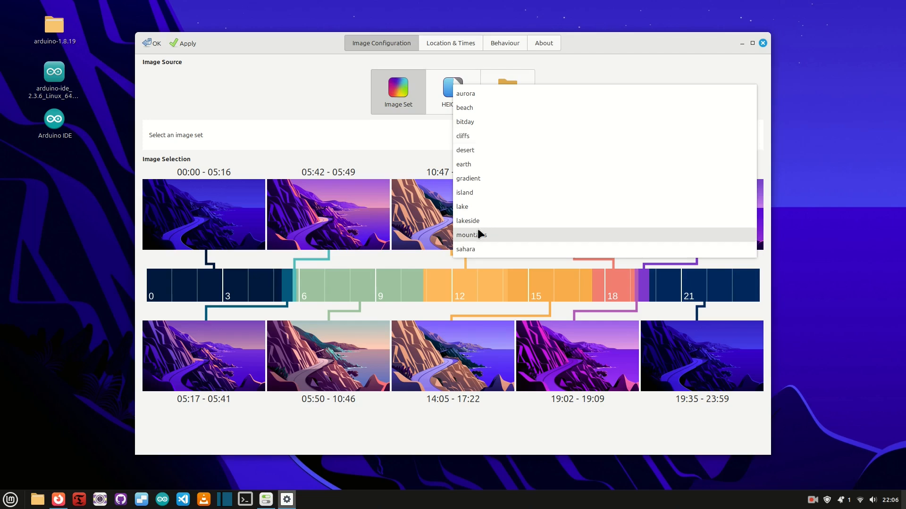
left_click(463, 164)
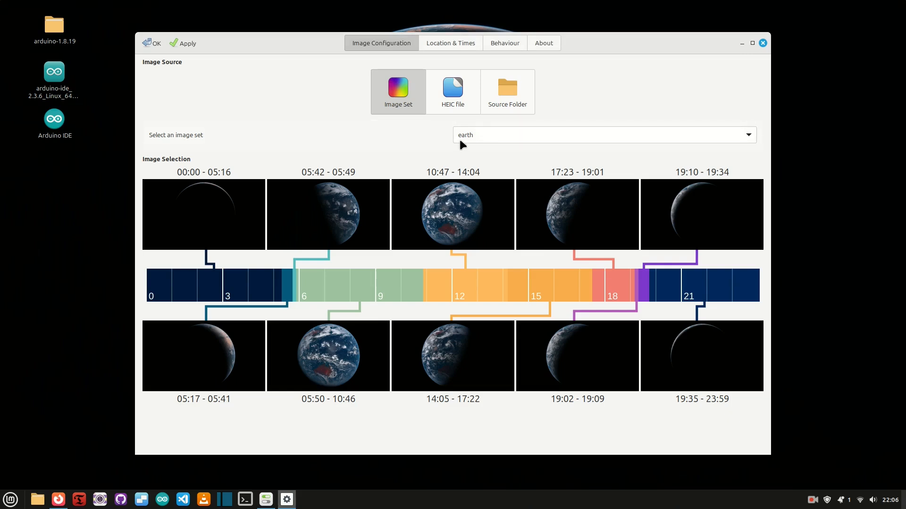
In Behaviour, enable using the wallpaper as the login screen background
left_click(503, 43)
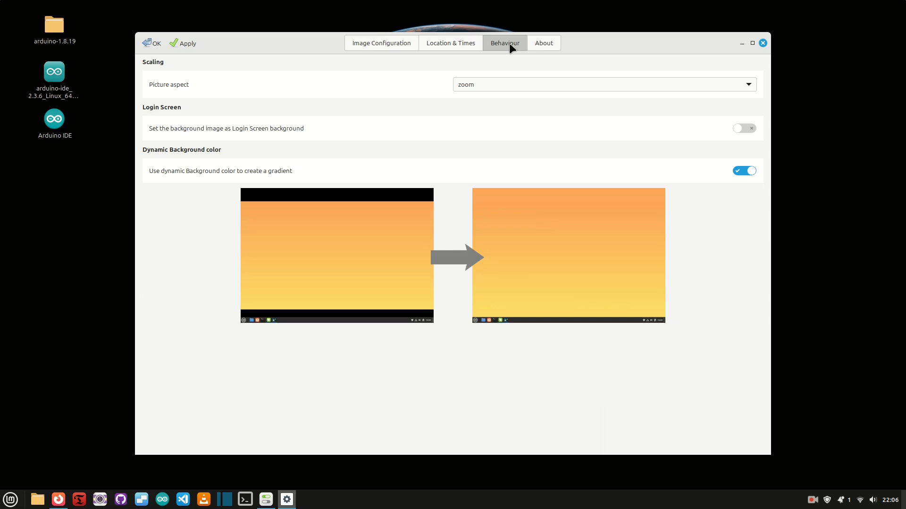
left_click(744, 127)
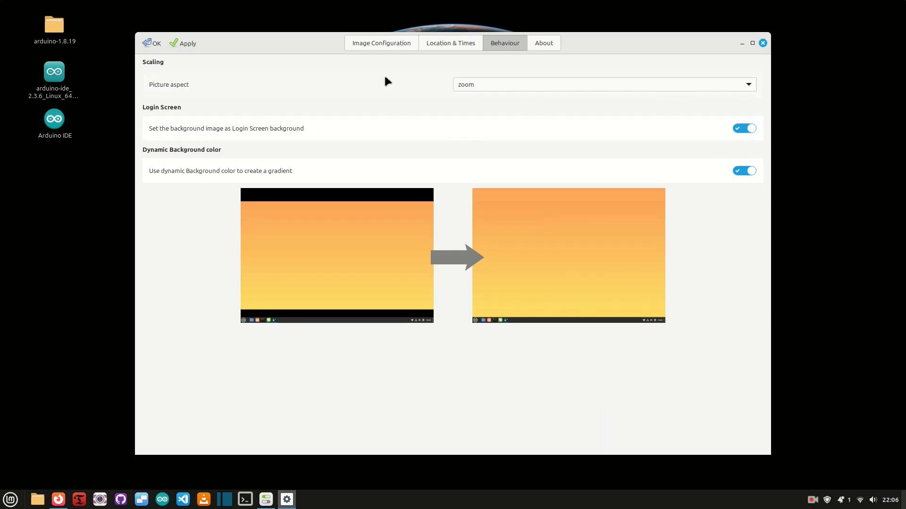
left_click(380, 42)
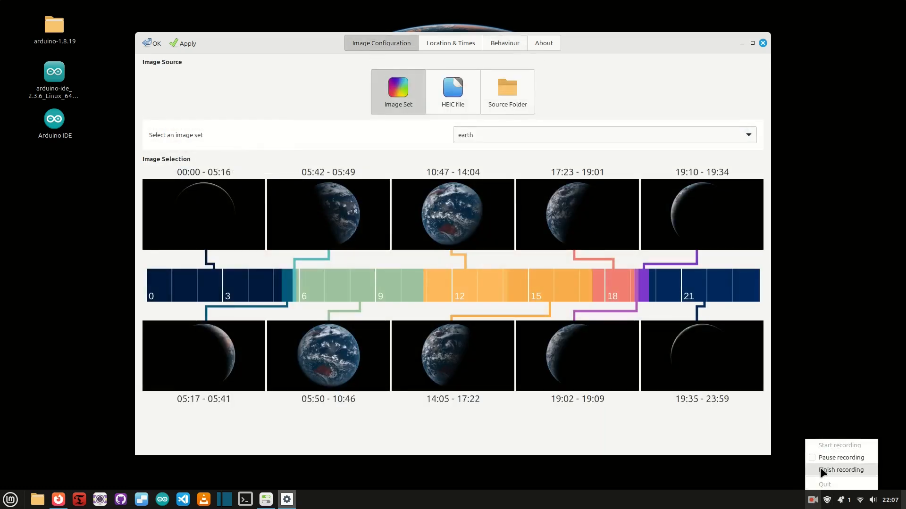
Choose the island image set and authenticate the change with the password
left_click(604, 135)
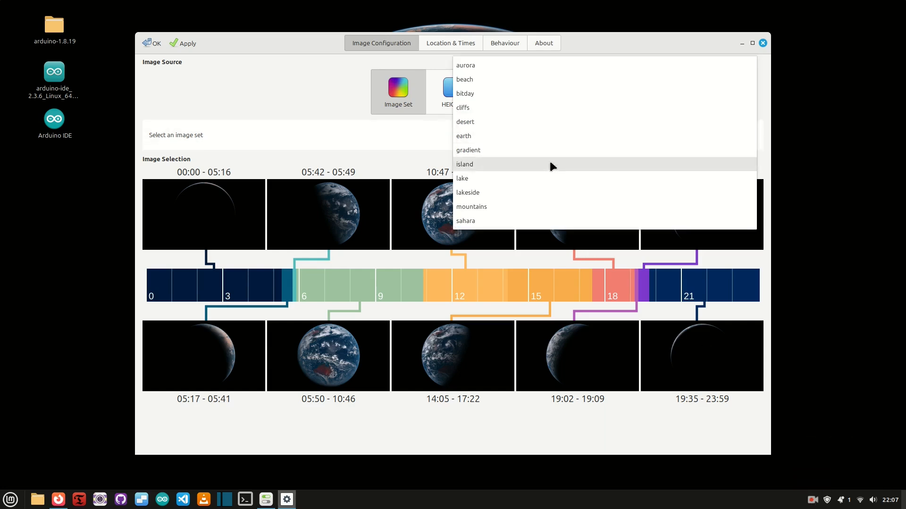
mouse_move(541, 221)
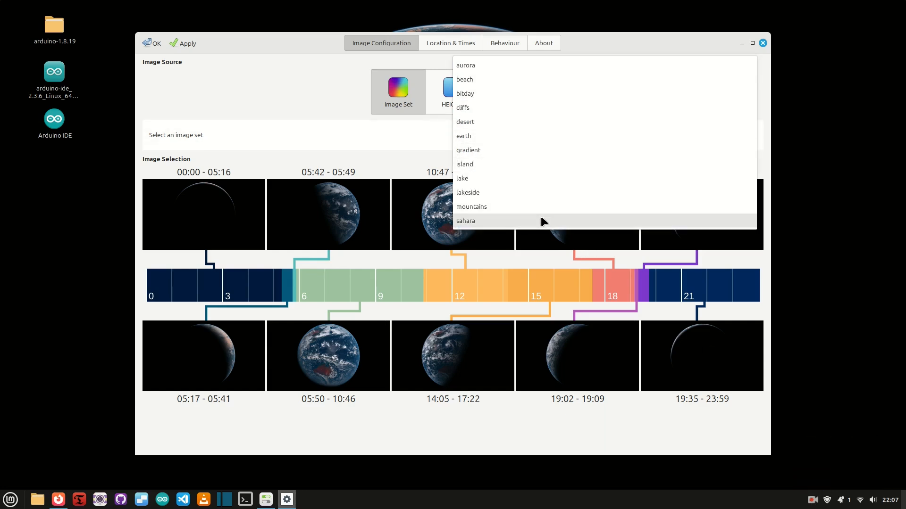
mouse_move(490, 168)
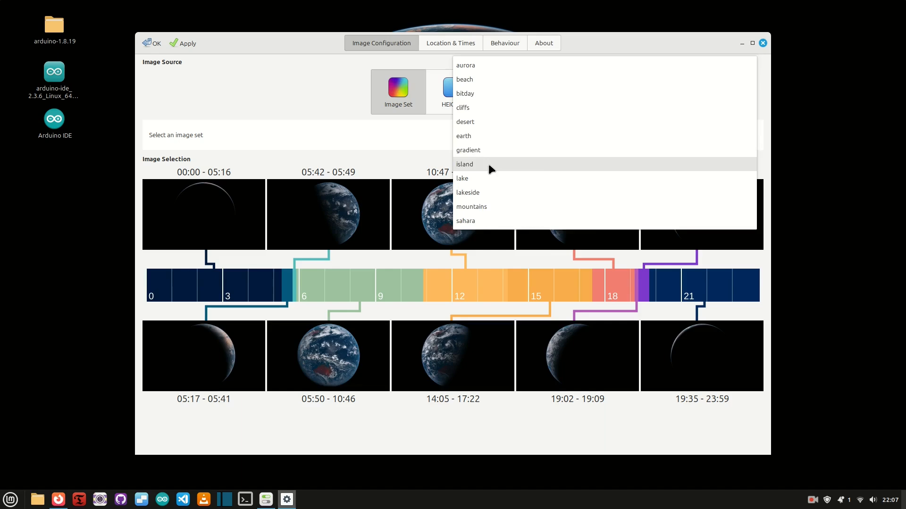
left_click(464, 164)
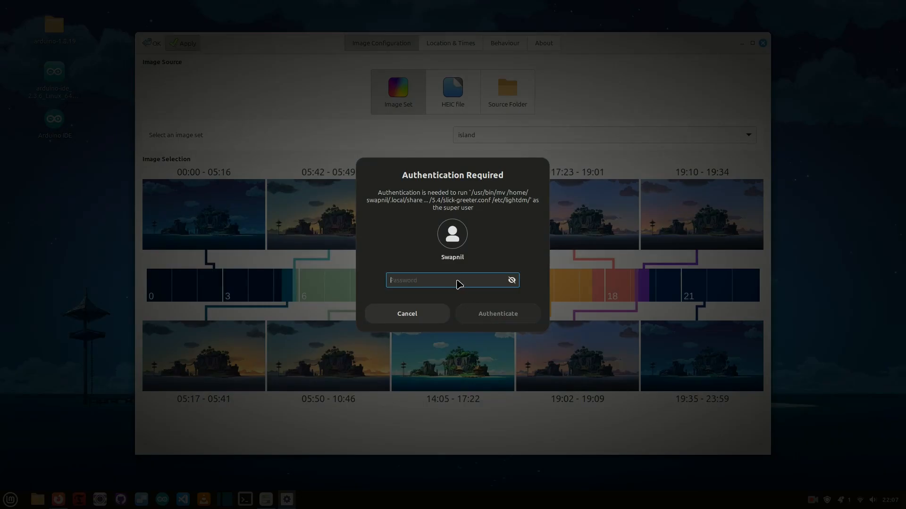
left_click(405, 313)
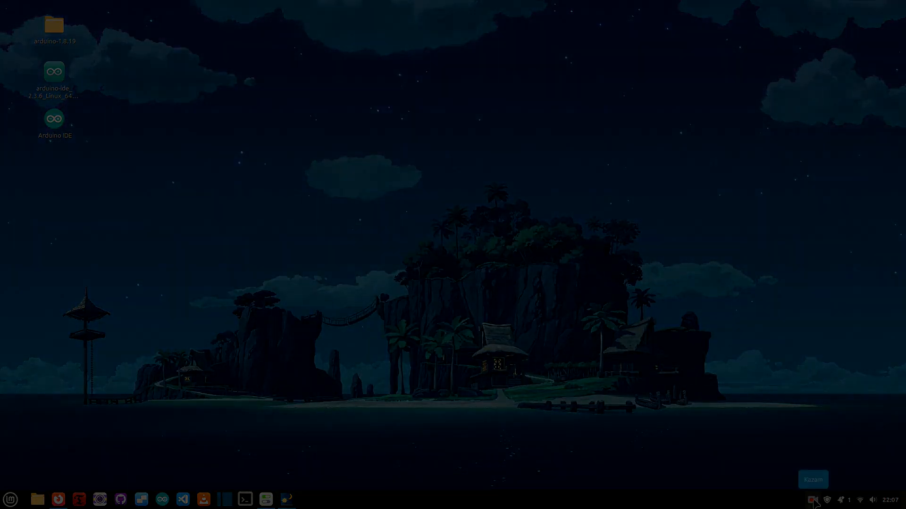